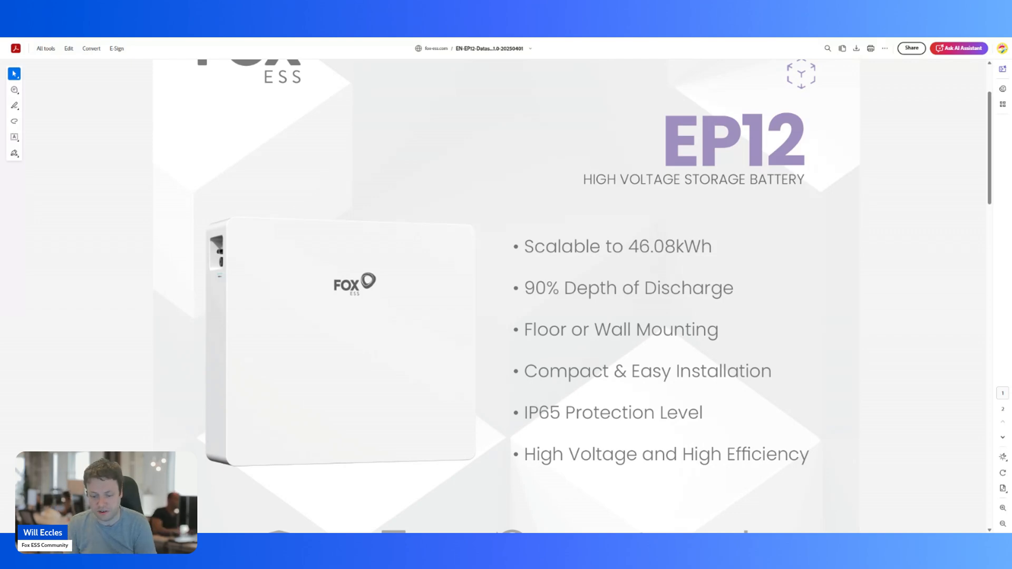
pyautogui.scroll(-3)
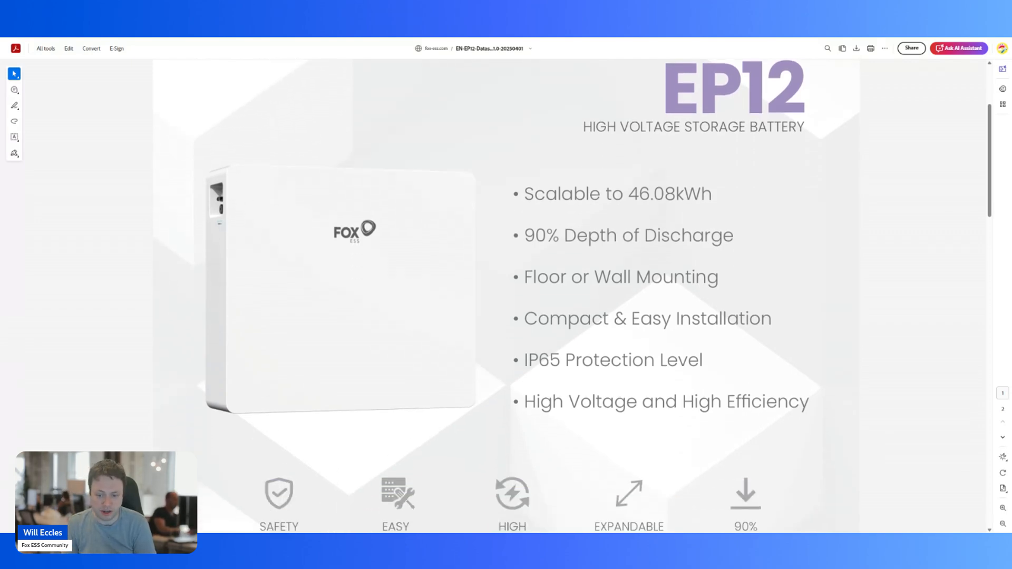
pyautogui.scroll(-3)
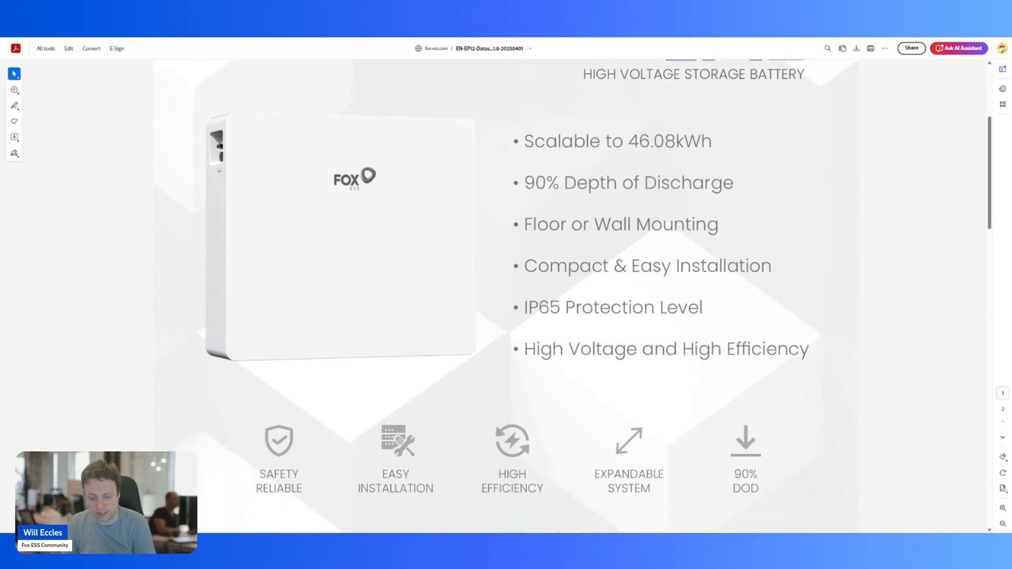
pyautogui.scroll(-3)
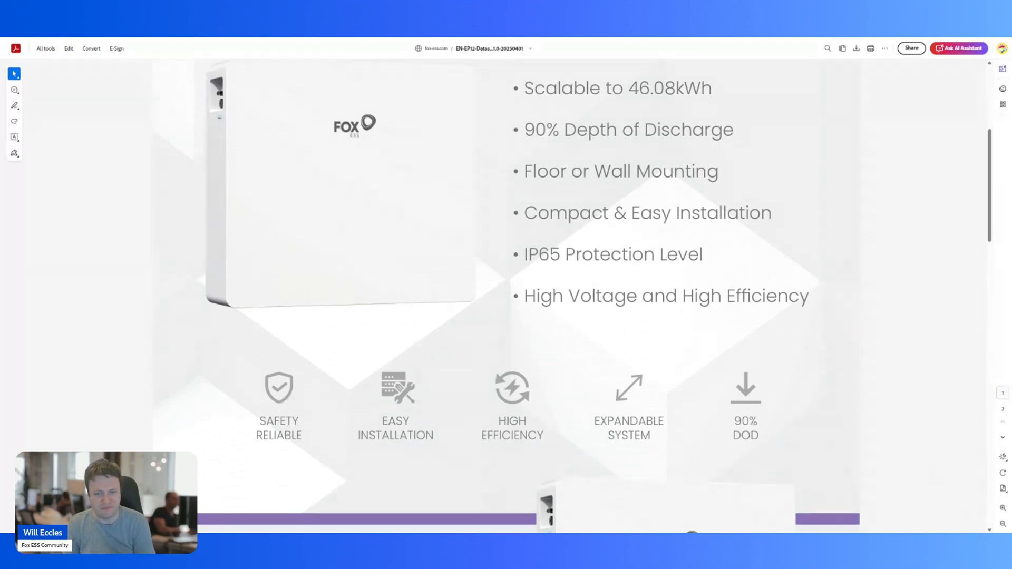
pyautogui.scroll(-3)
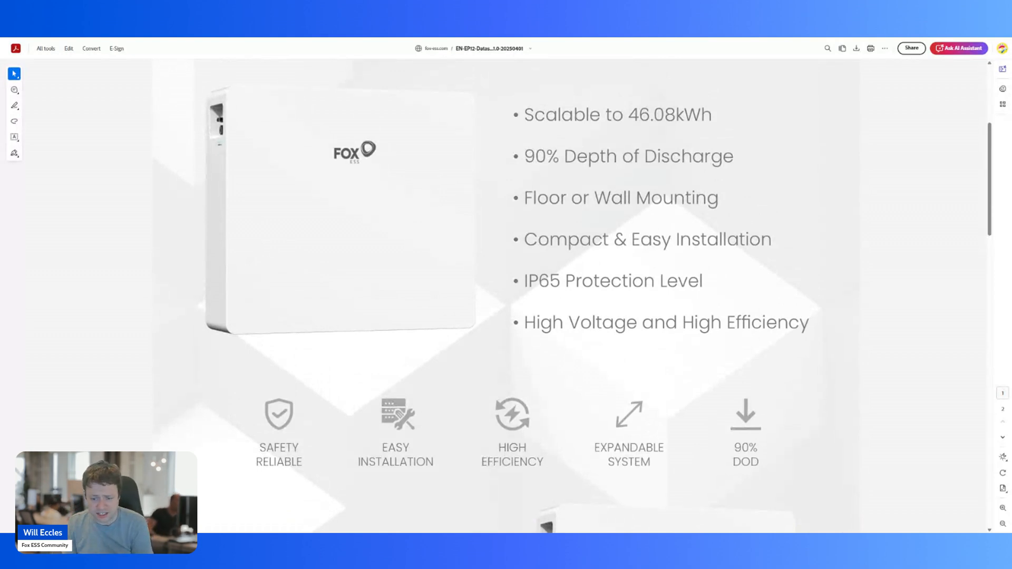
pyautogui.scroll(-3)
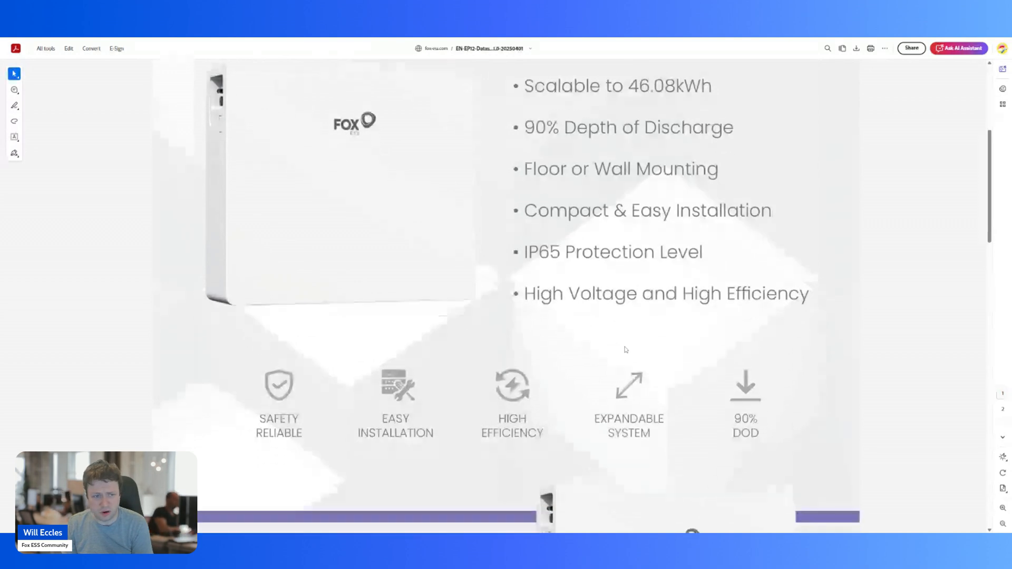
pyautogui.scroll(-3)
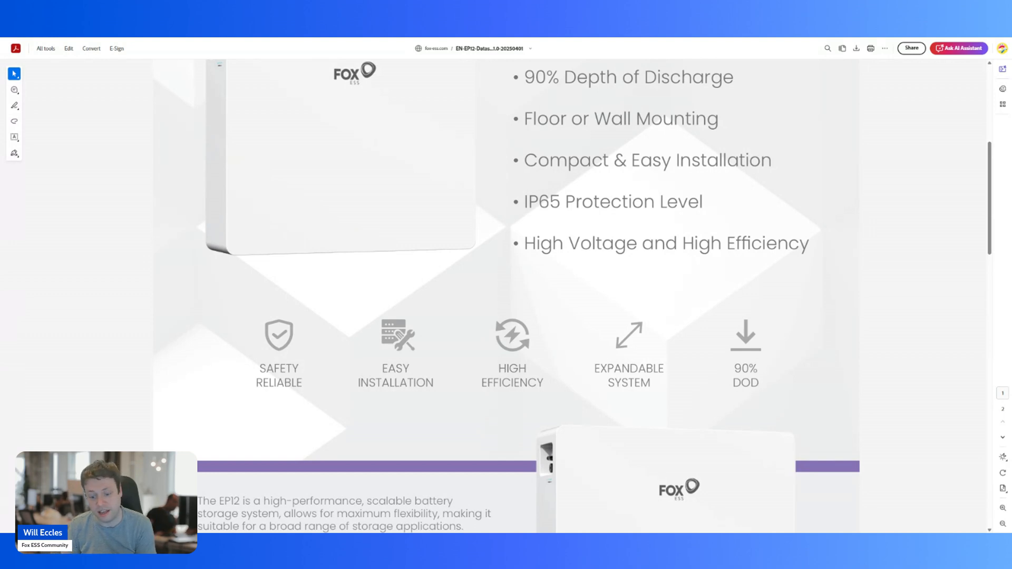
pyautogui.scroll(-3)
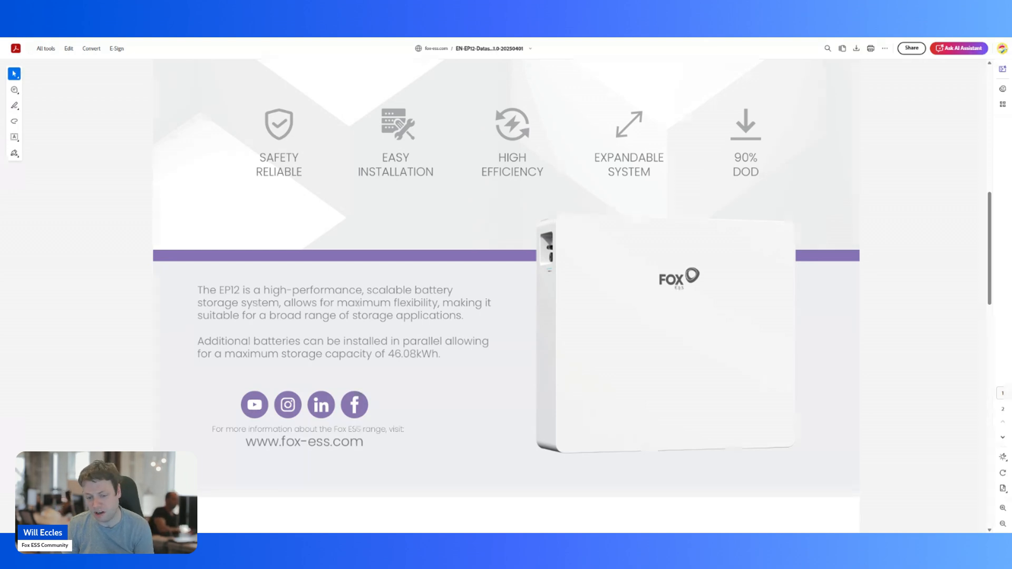
pyautogui.scroll(-3)
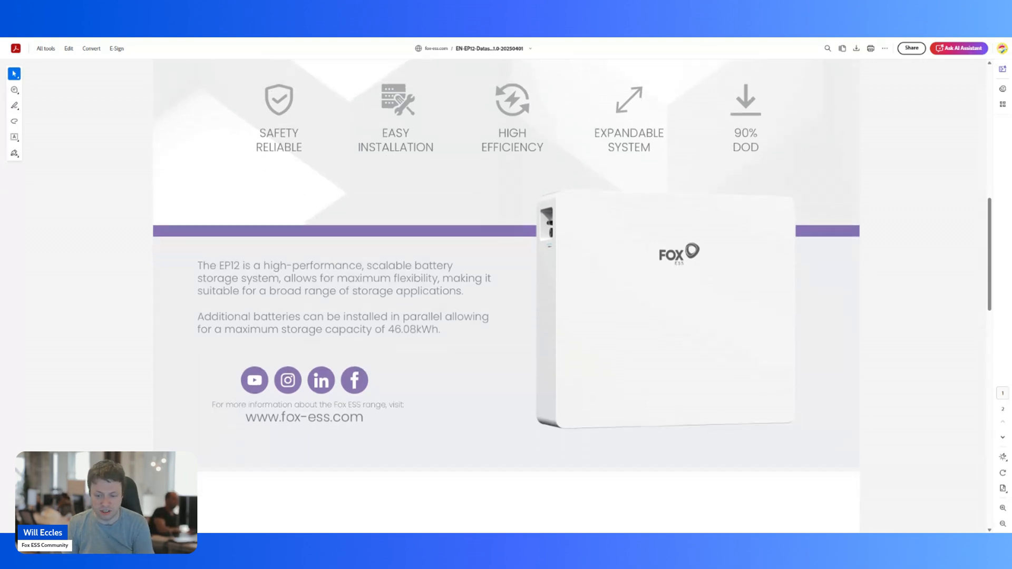
pyautogui.scroll(-3)
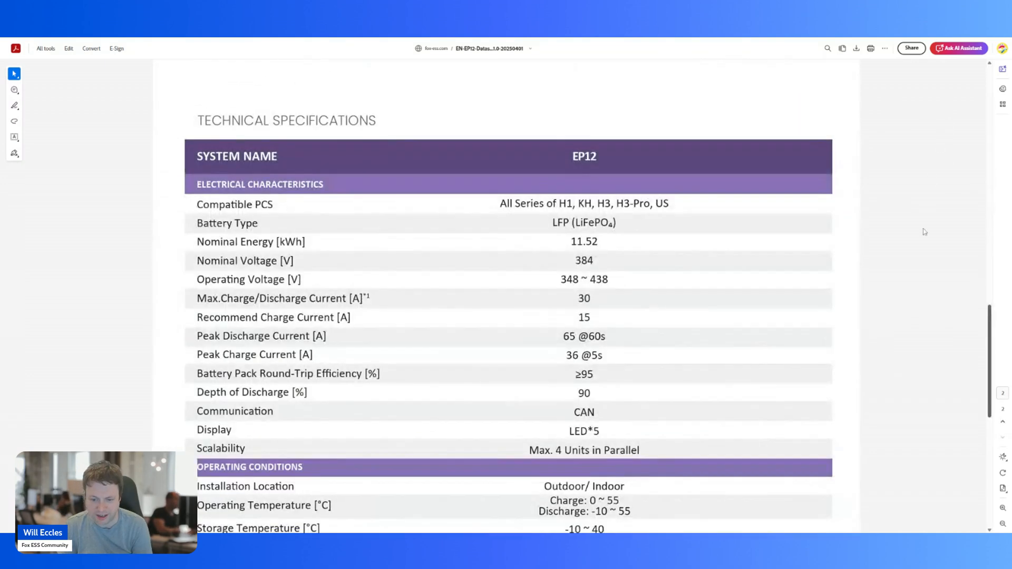
pyautogui.scroll(-3)
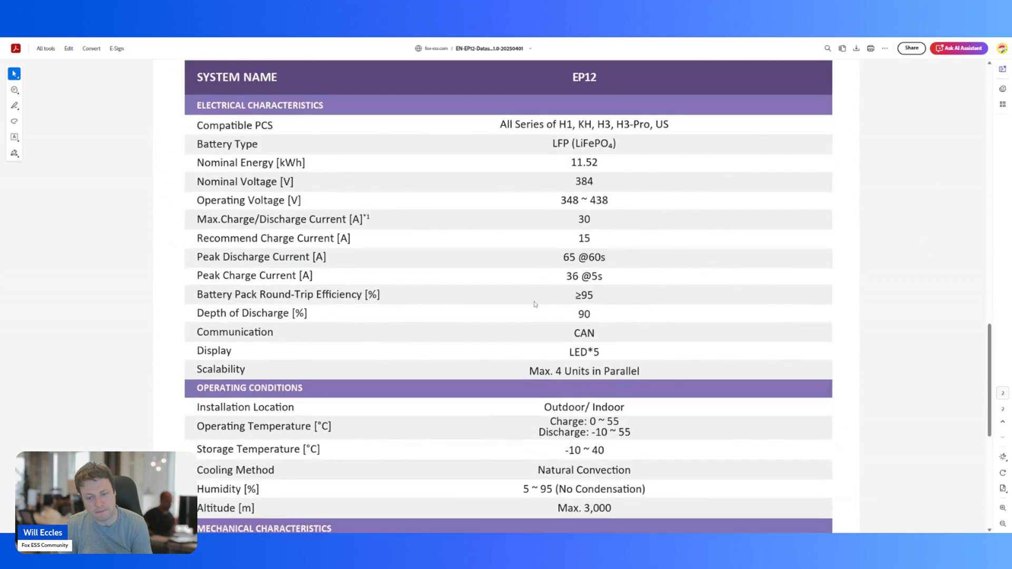
pyautogui.scroll(-3)
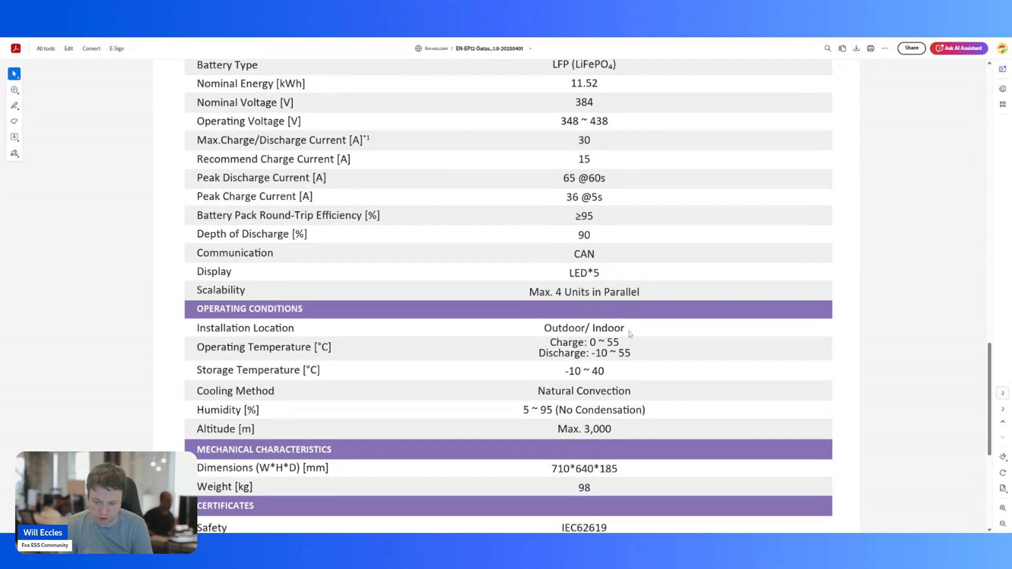
pyautogui.moveTo(669, 350)
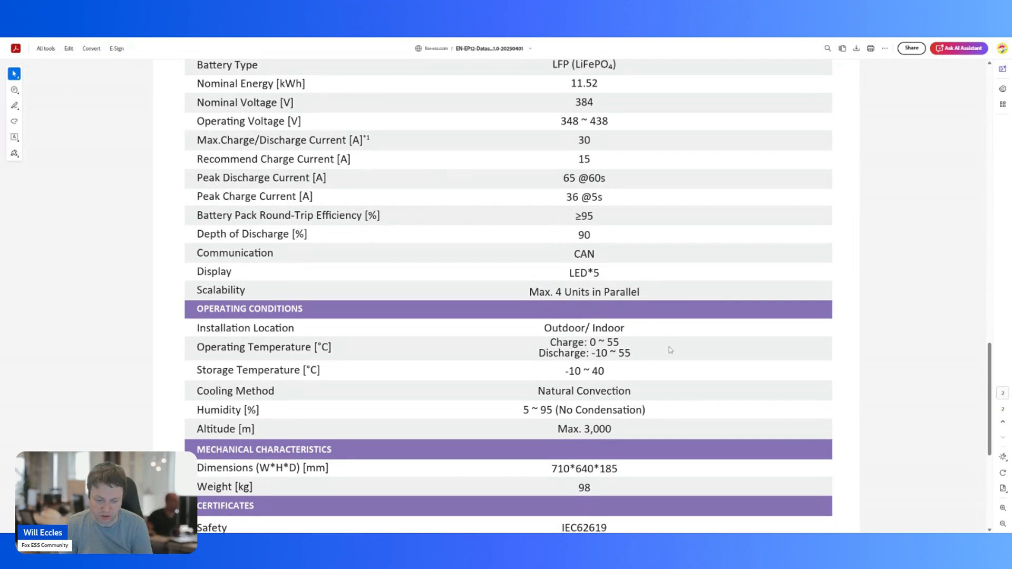
pyautogui.scroll(-3)
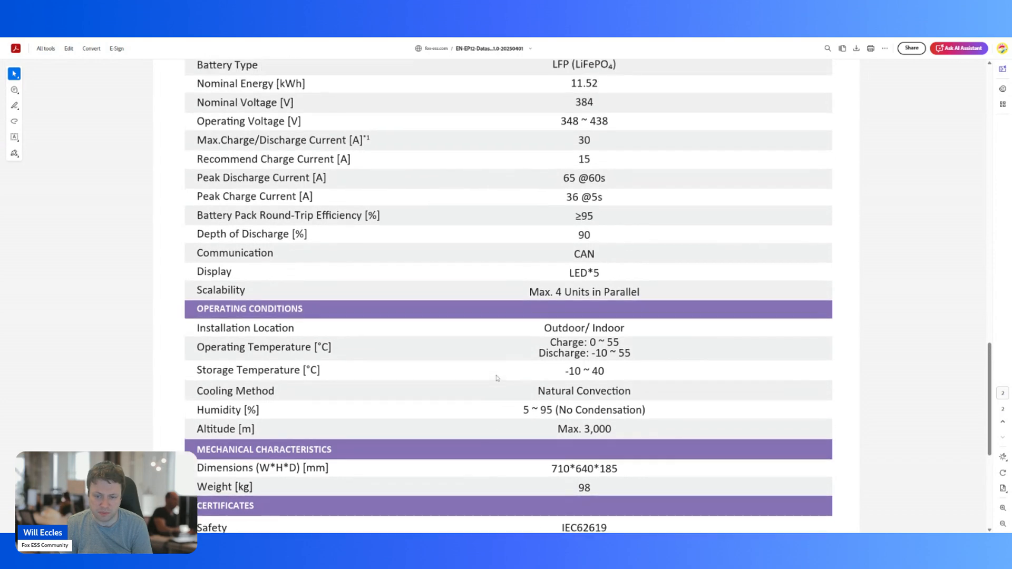
pyautogui.scroll(3)
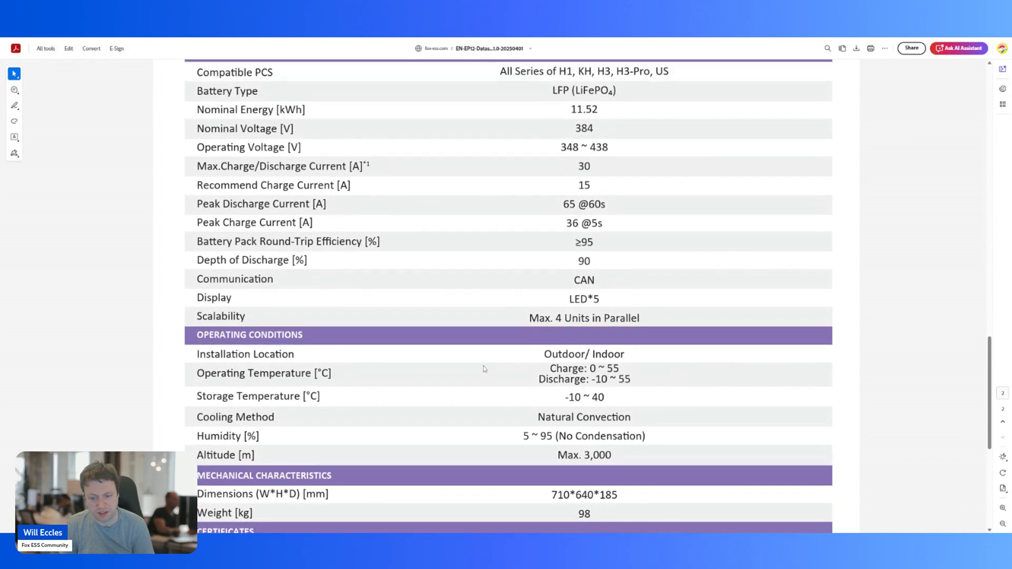